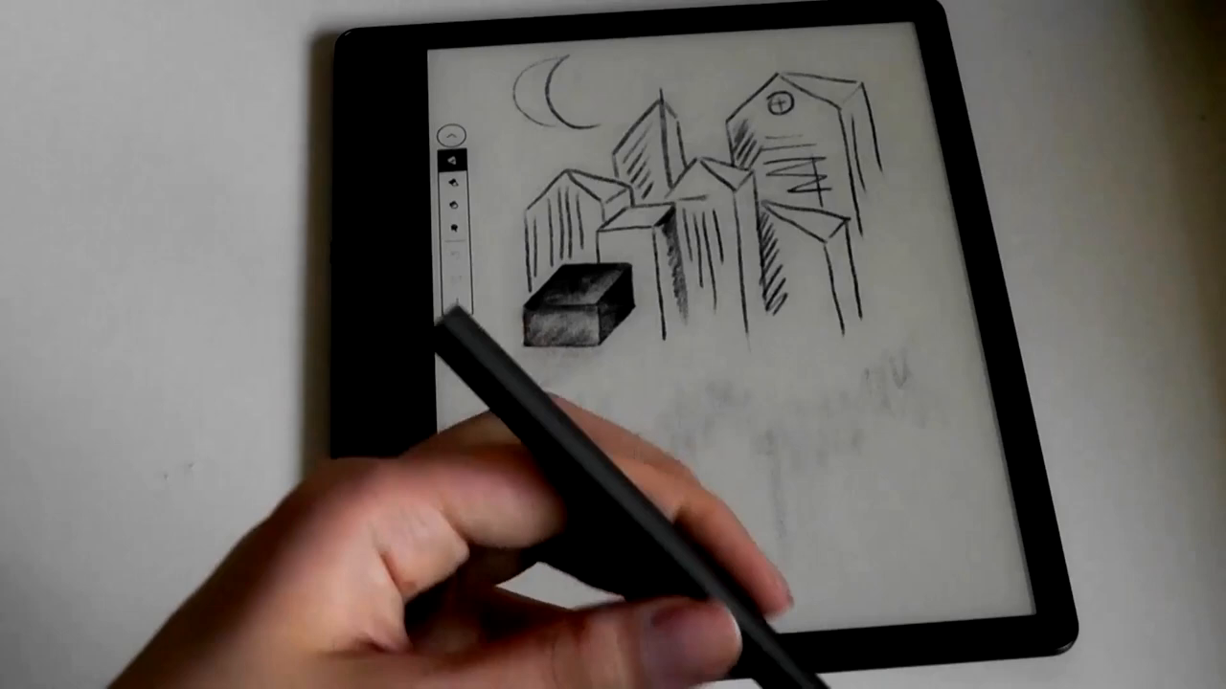
Draw two long horizontal pen lines, the lower one thicker than the upper.
{"action": "left_click", "coordinate": [453, 170]}
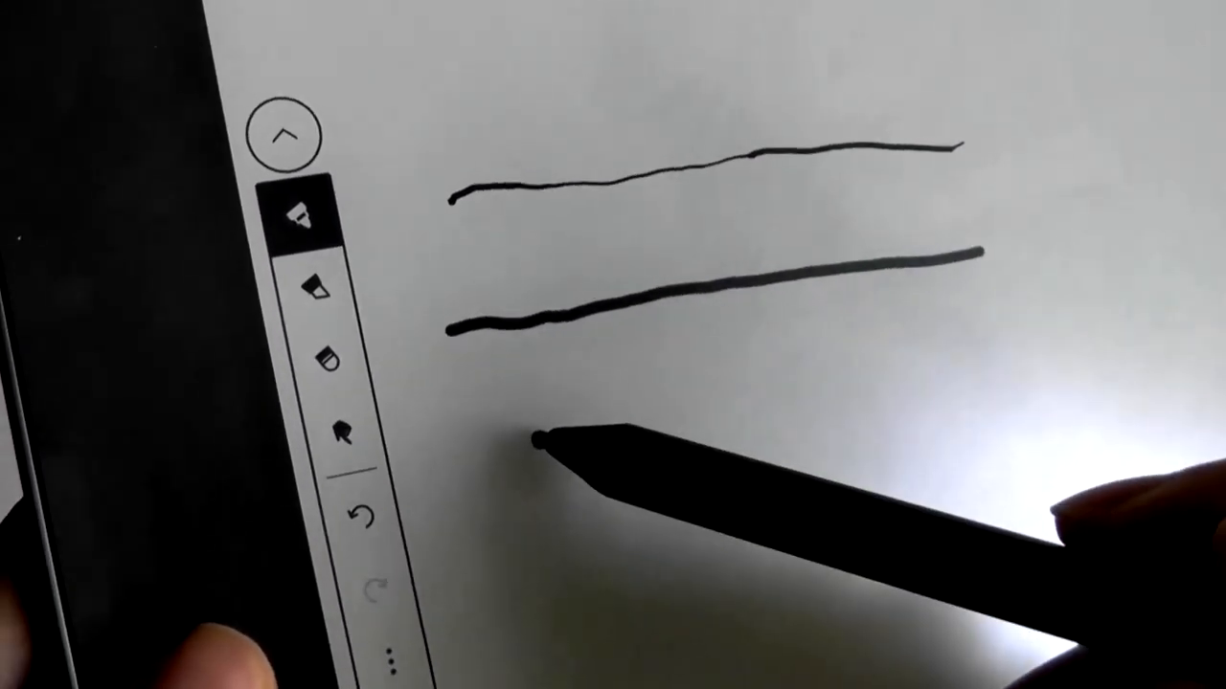
{"action": "left_click_drag", "start_coordinate": [536, 445], "coordinate": [727, 392]}
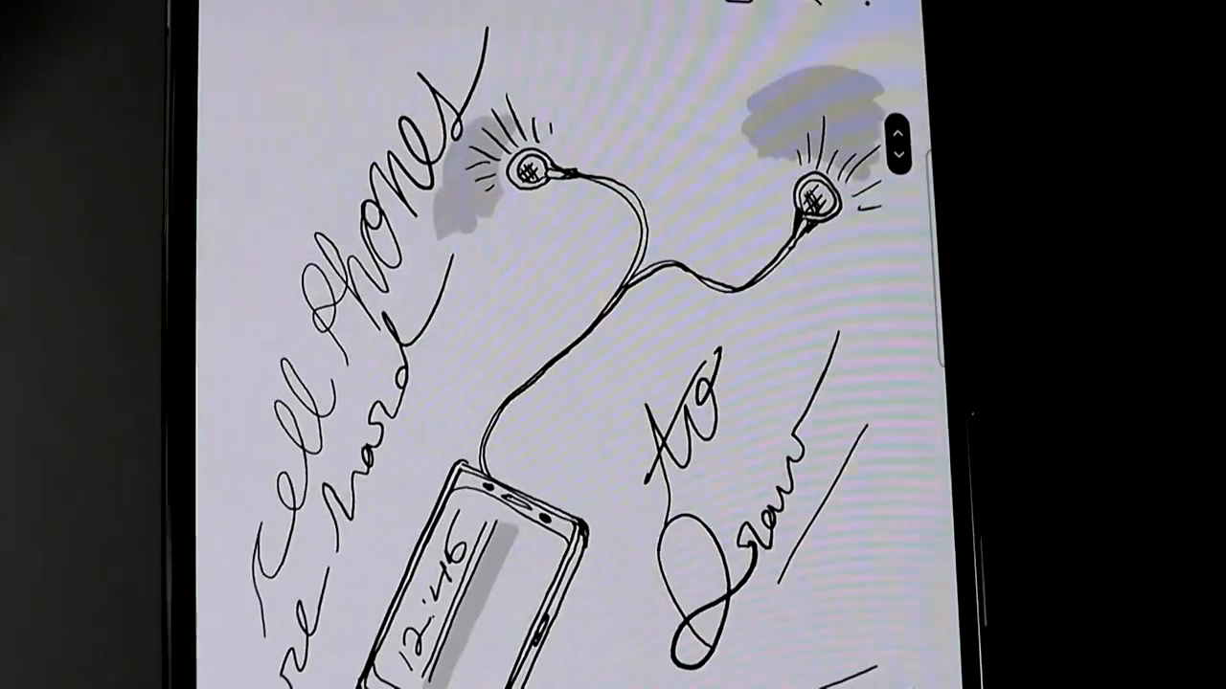
Advance past page 2 of 20 to the next page with plant sketches.
{"action": "scroll", "scroll_direction": "down", "scroll_amount": 3}
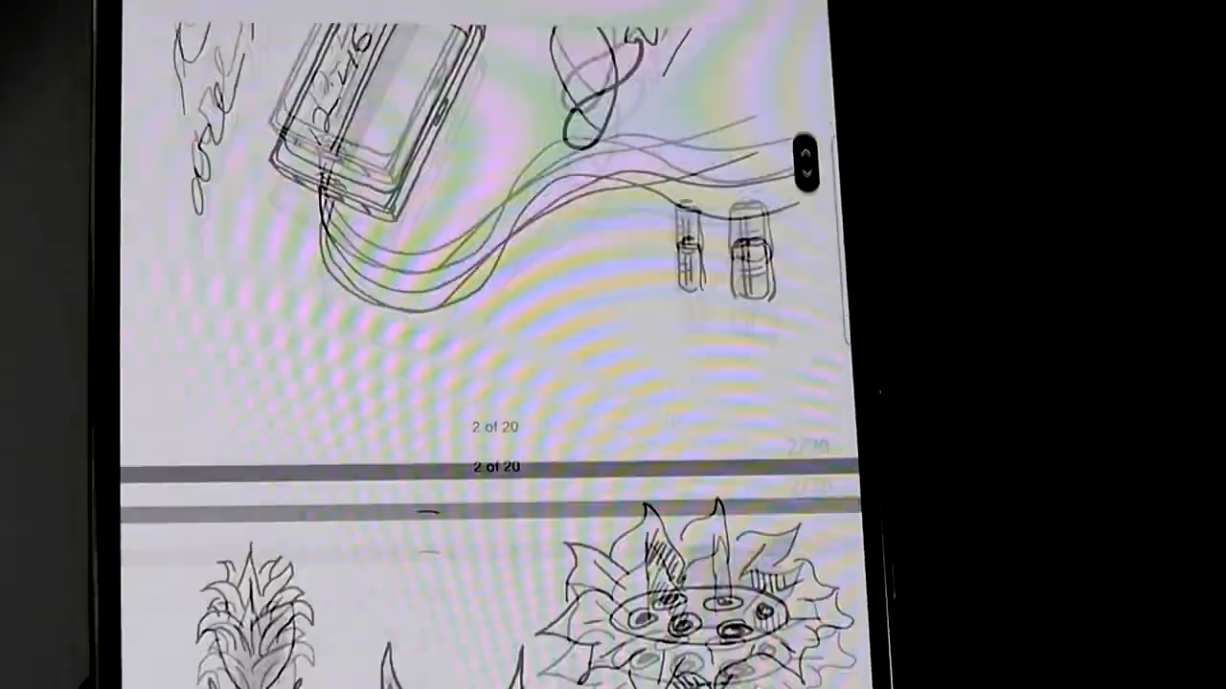
{"action": "scroll", "scroll_direction": "down", "scroll_amount": 3}
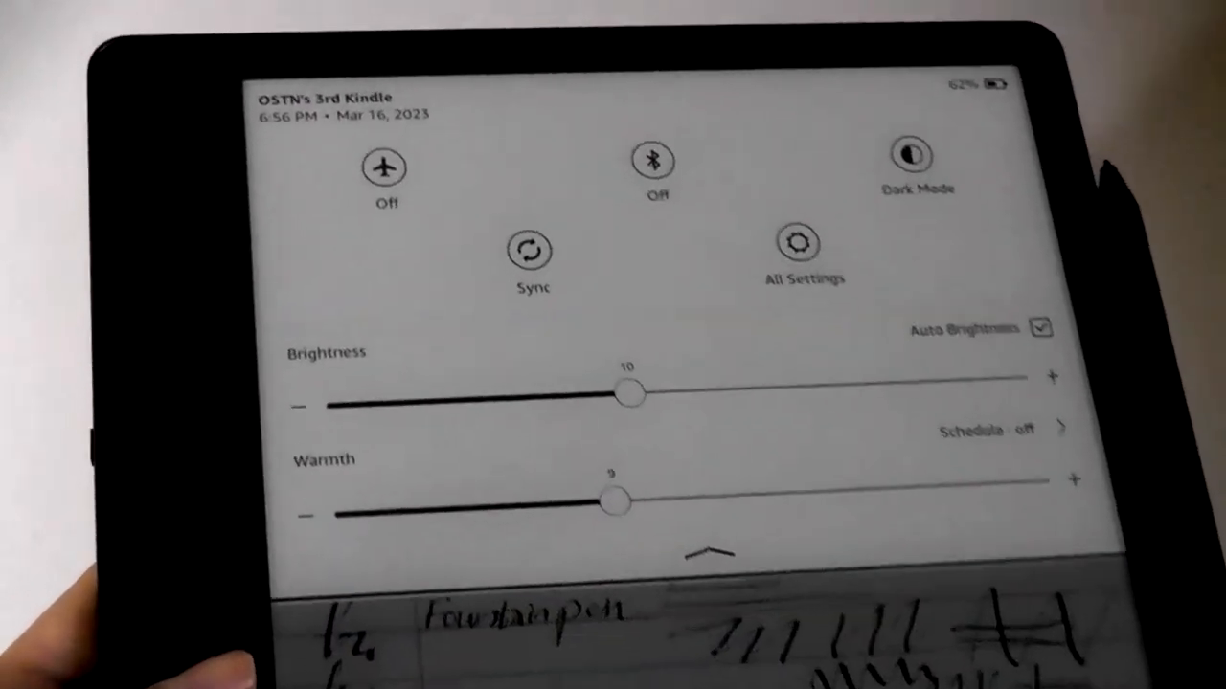
Reveal the quick settings panel showing brightness 10 and warmth 9.
{"action": "left_click_drag", "start_coordinate": [630, 393], "coordinate": [958, 392]}
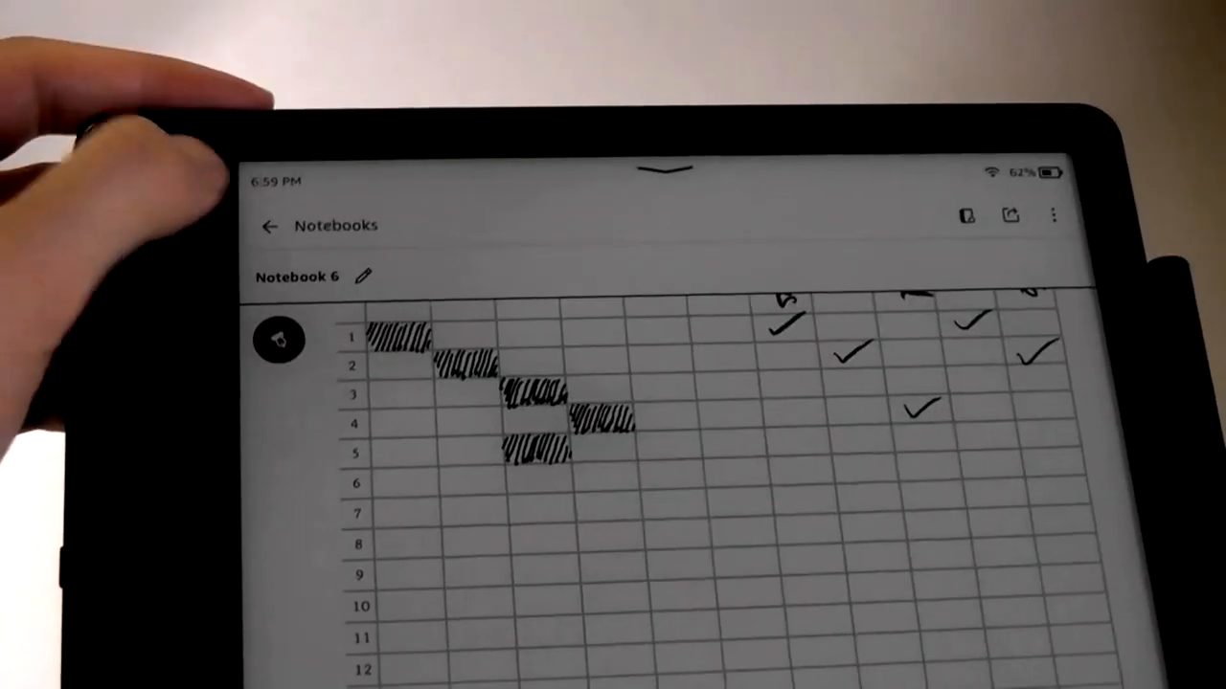
Bring up Notebook 6's grid page with hatched cells and check marks.
{"action": "left_click", "coordinate": [269, 225]}
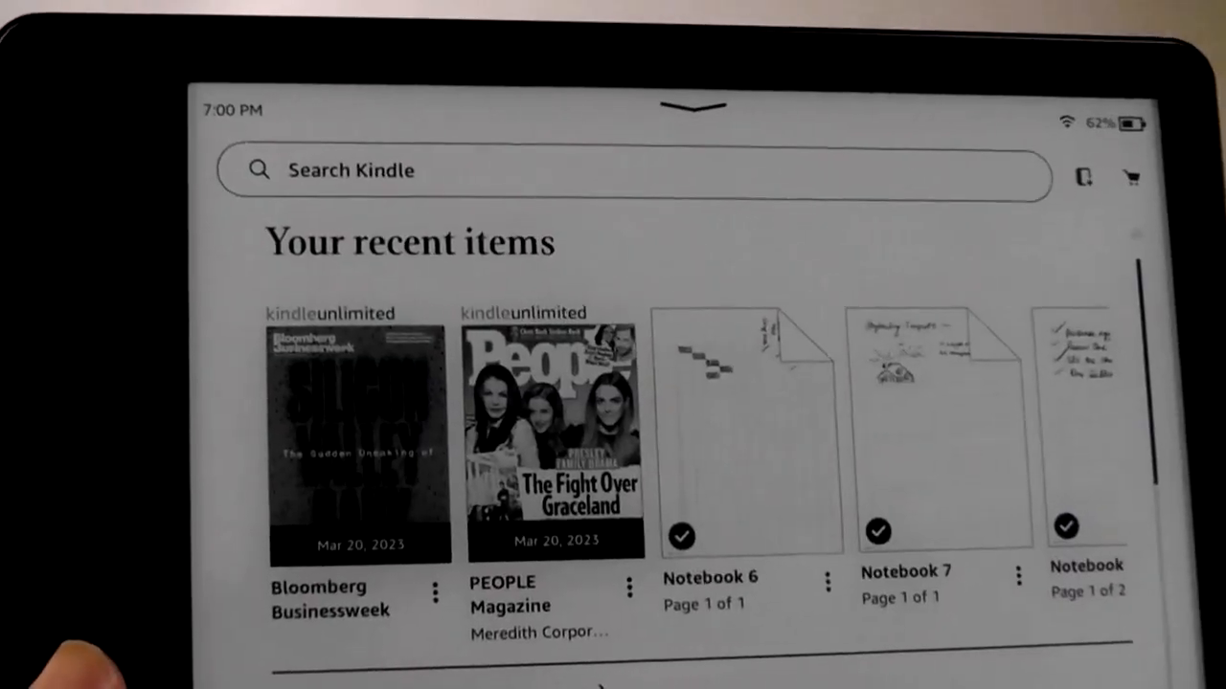
{"action": "scroll", "scroll_direction": "down", "scroll_amount": 3}
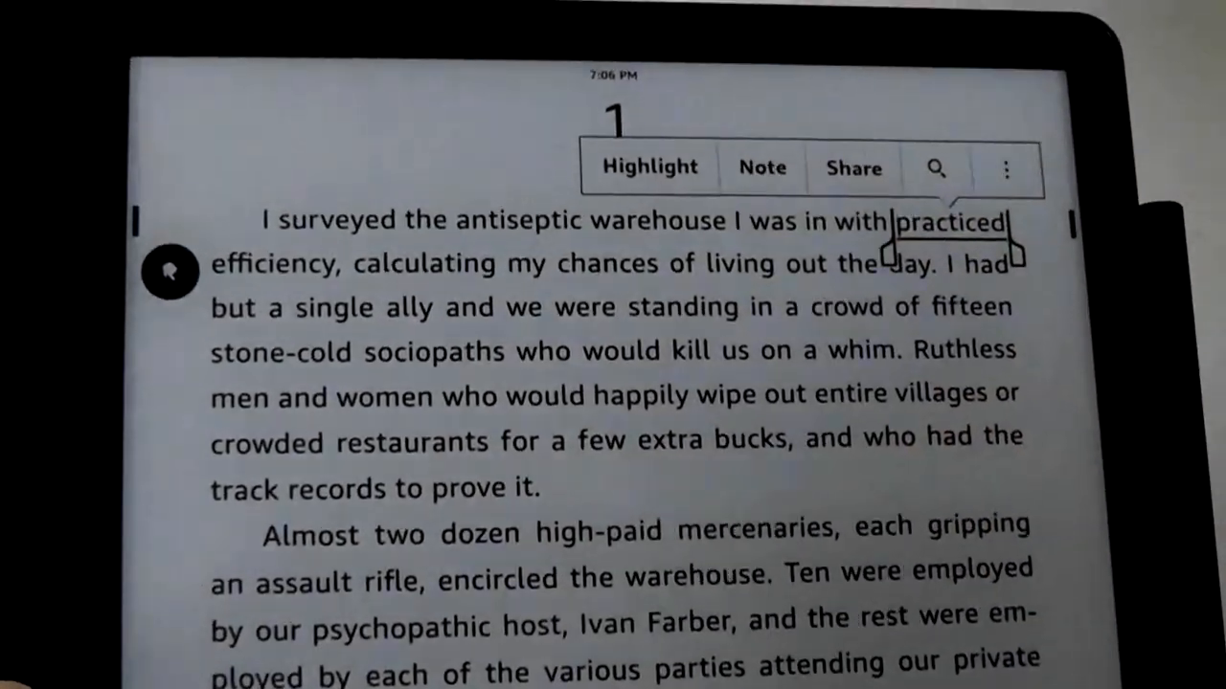
Select the word 'practiced' and attach an empty handwritten note to it.
{"action": "left_click", "coordinate": [948, 222]}
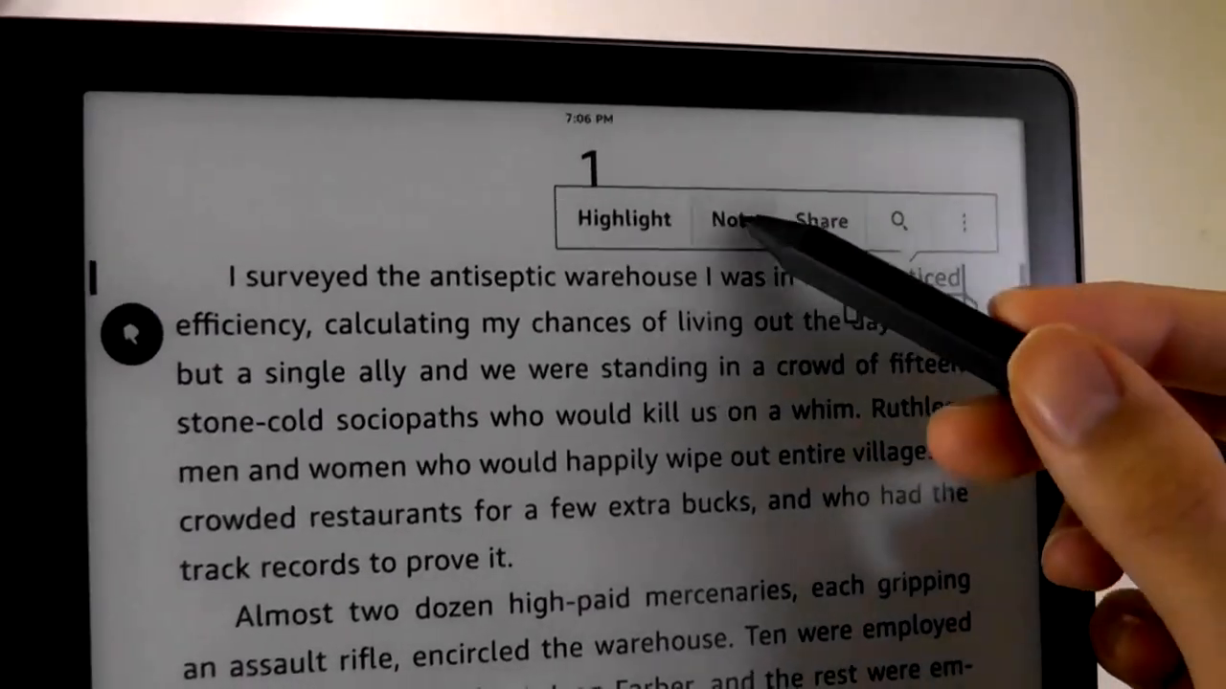
{"action": "left_click", "coordinate": [732, 219]}
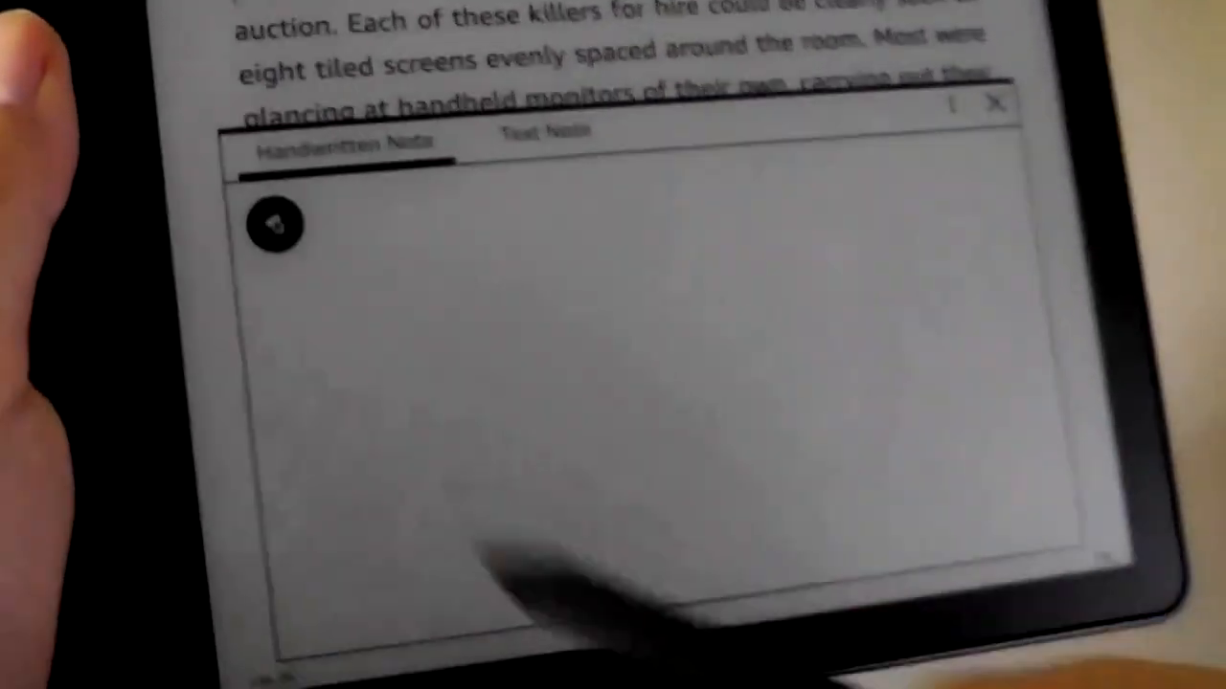